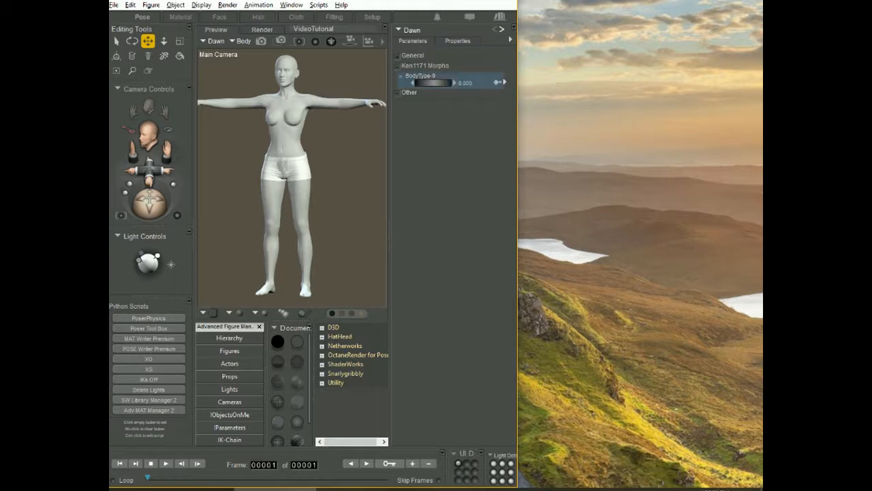
Dial in Dawn's BodyType-9 body shape morph
drag(409, 83, 450, 82)
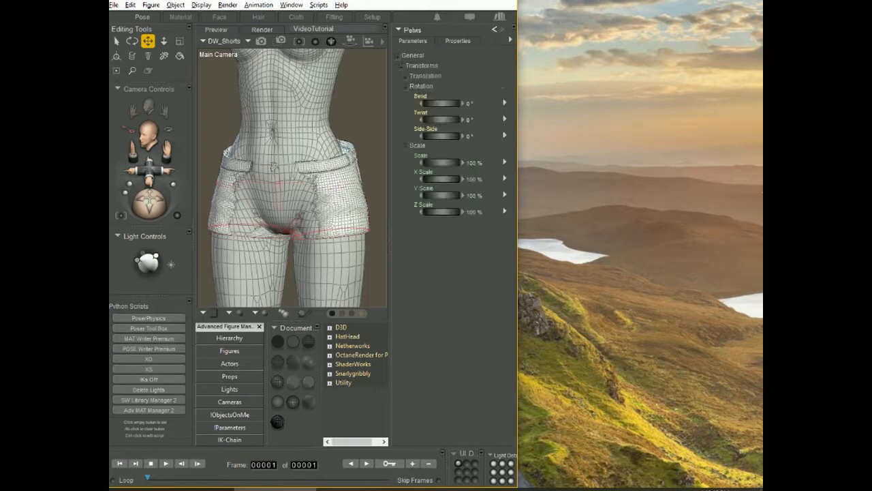
Select the shorts and choose Figure > Copy Morphs From..., with Dawn as the source
click(229, 40)
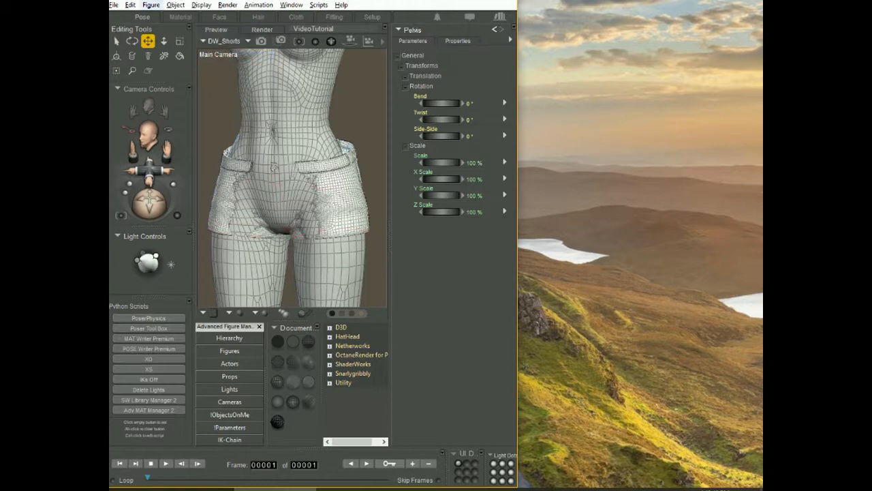
click(151, 5)
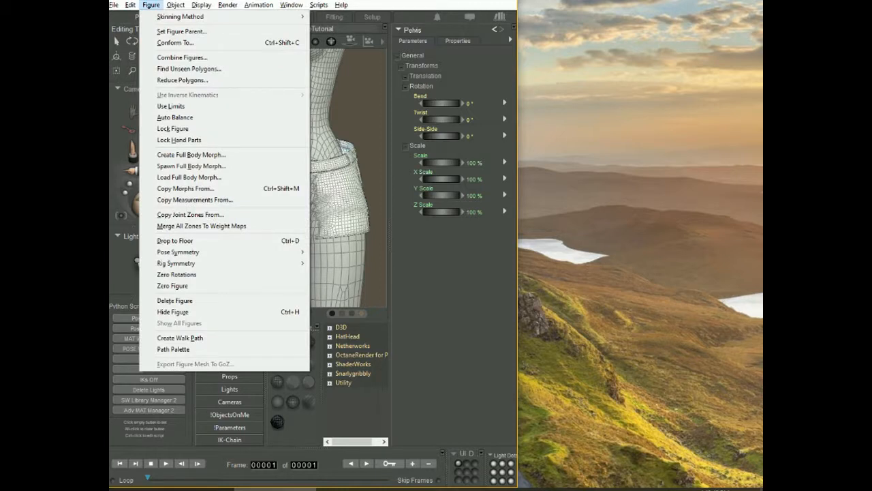
mouse_move(186, 188)
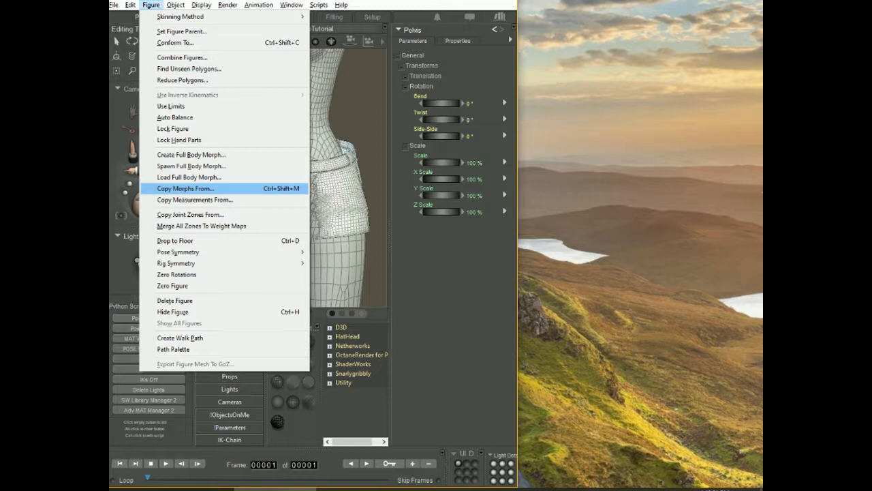
click(185, 188)
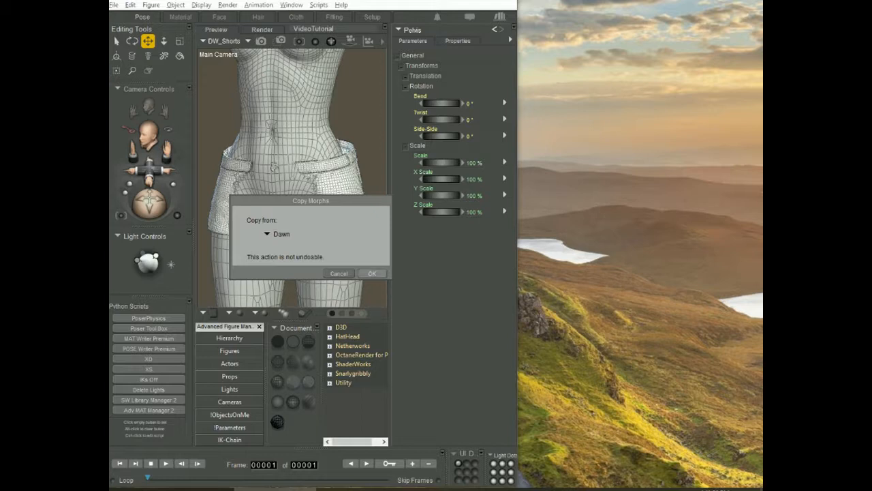
Confirm the Copy Morphs dialog with OK to transfer Dawn's morphs
click(372, 274)
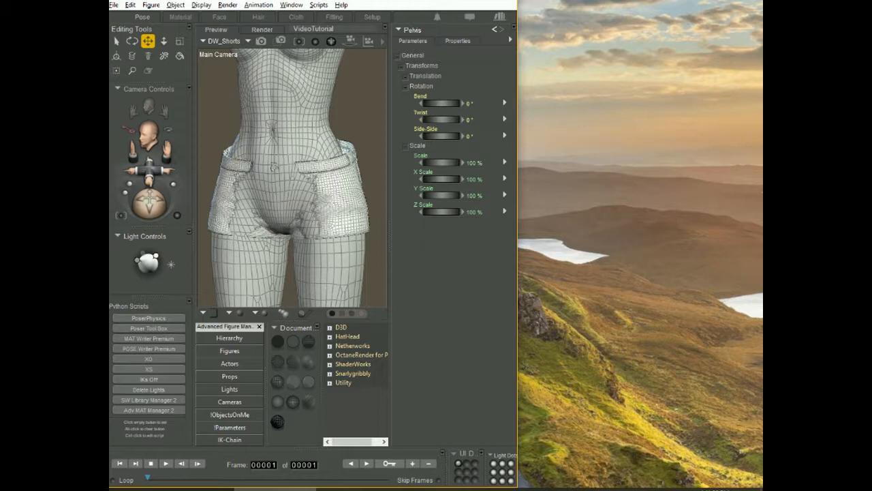
Turn on Show hidden parameters and switch from Dawn's Body to the DW_Shorts parameters
click(511, 29)
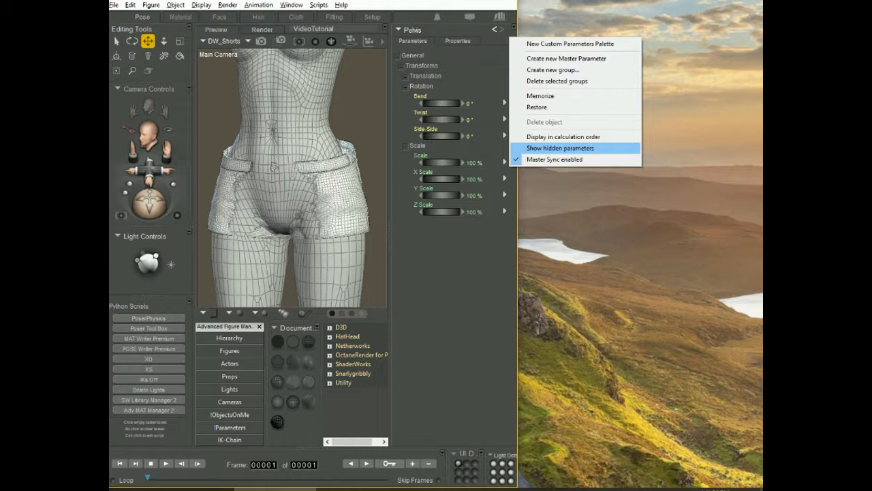
mouse_move(554, 159)
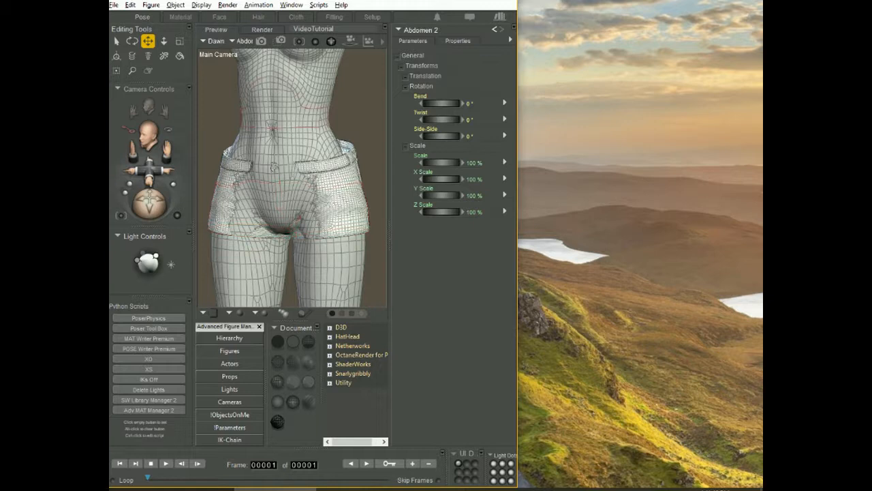
click(243, 41)
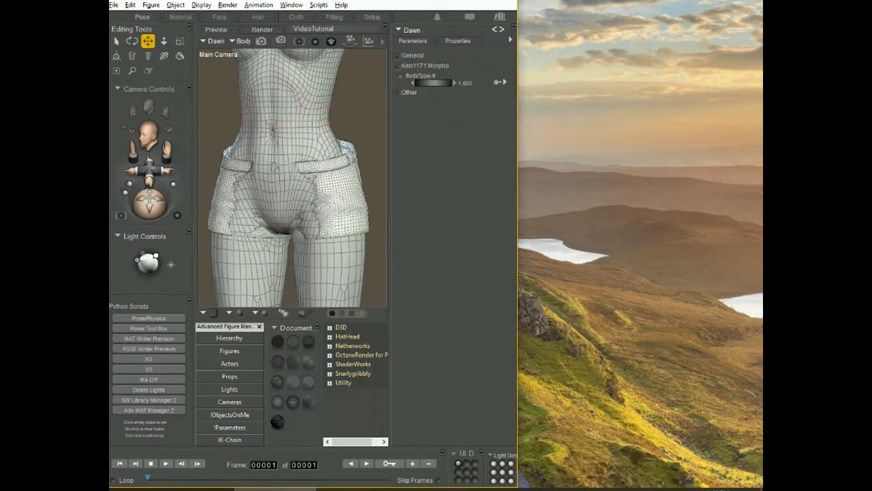
click(510, 39)
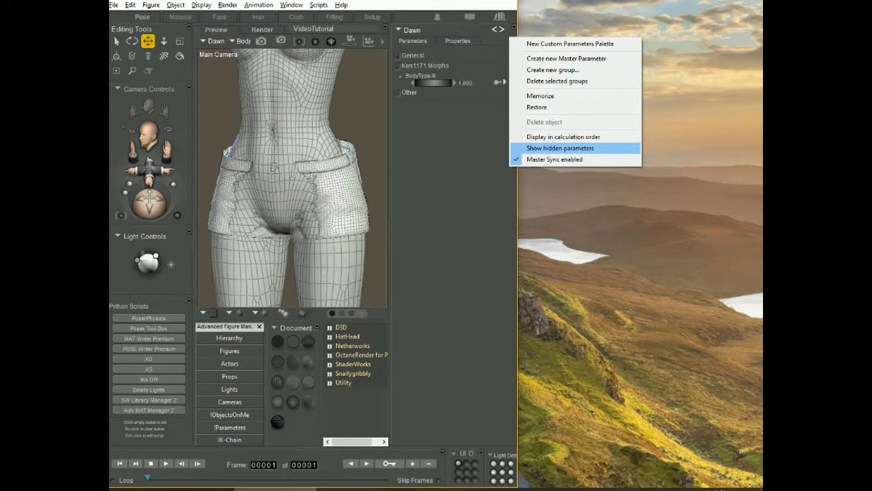
click(560, 148)
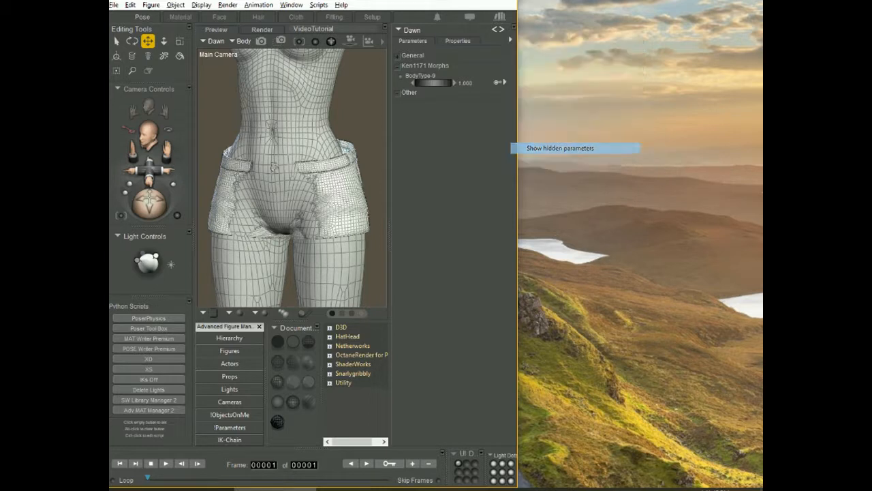
click(559, 148)
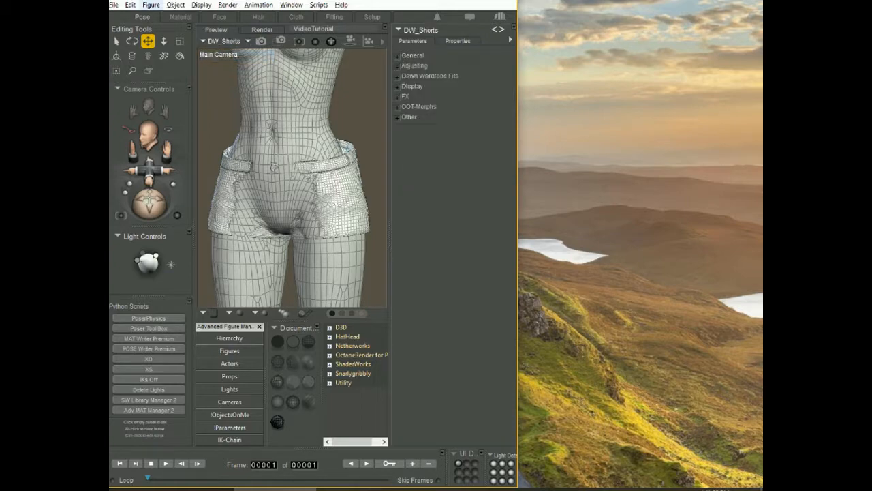
click(150, 5)
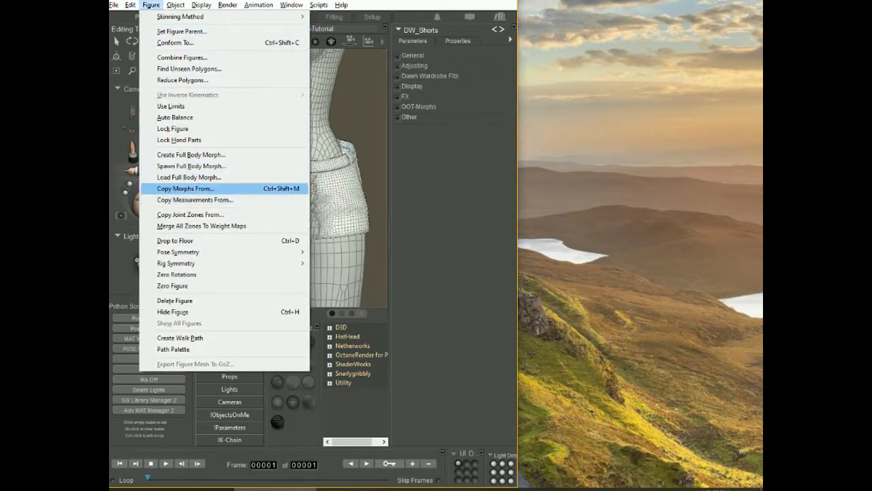
Copy Dawn's morphs onto DW_Shorts again and reveal the new Morph group
click(184, 188)
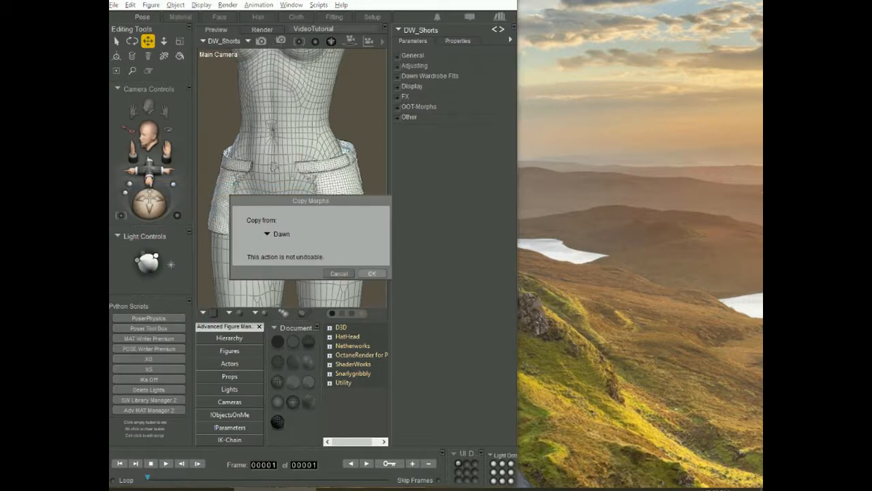
click(371, 273)
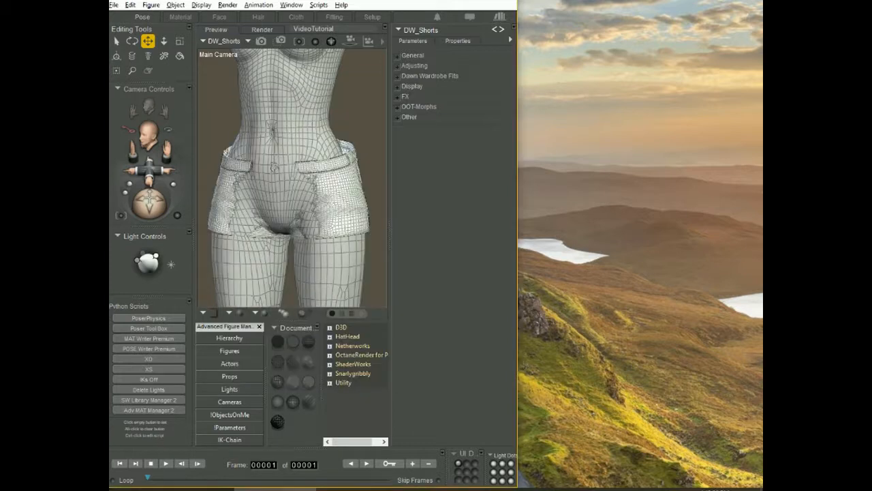
click(410, 127)
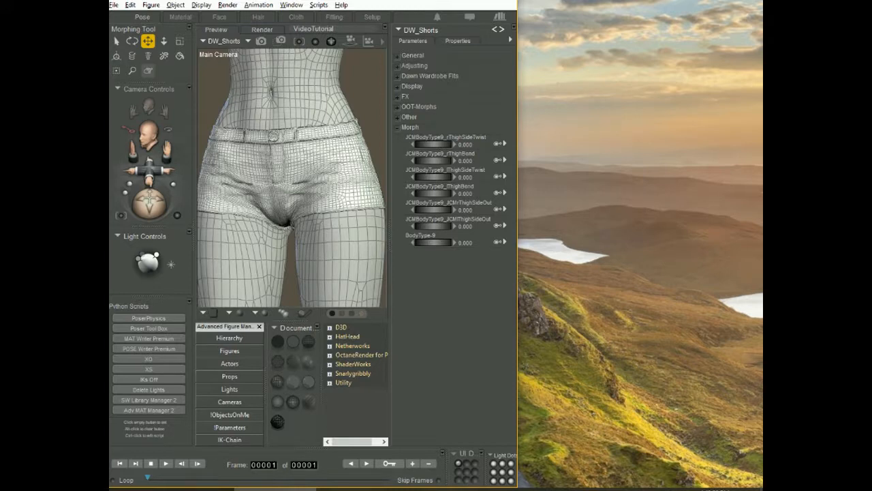
Open the Morphing Tool for the DW_Shorts
click(148, 71)
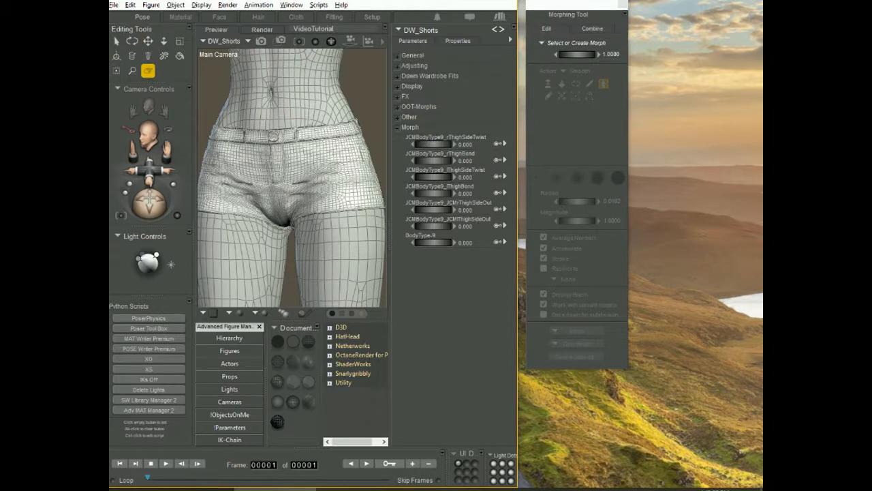
Add a new Body morph to the shorts, keeping the name Custom_Morph
click(576, 42)
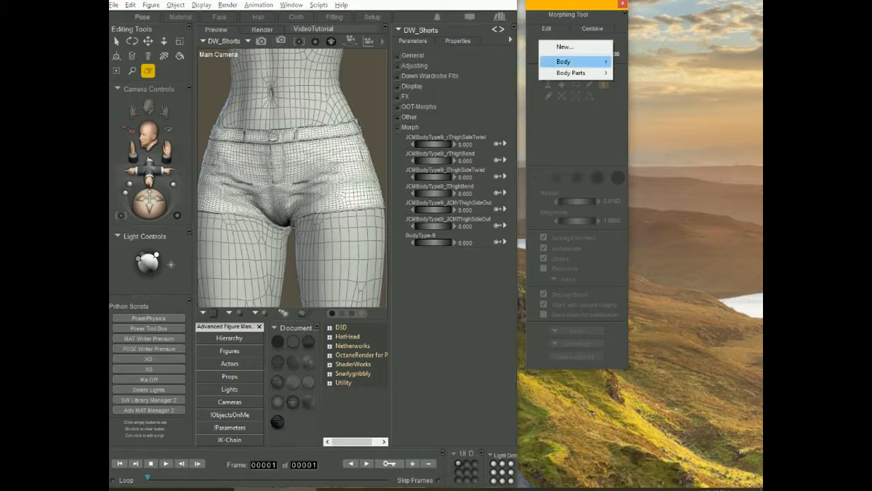
click(564, 46)
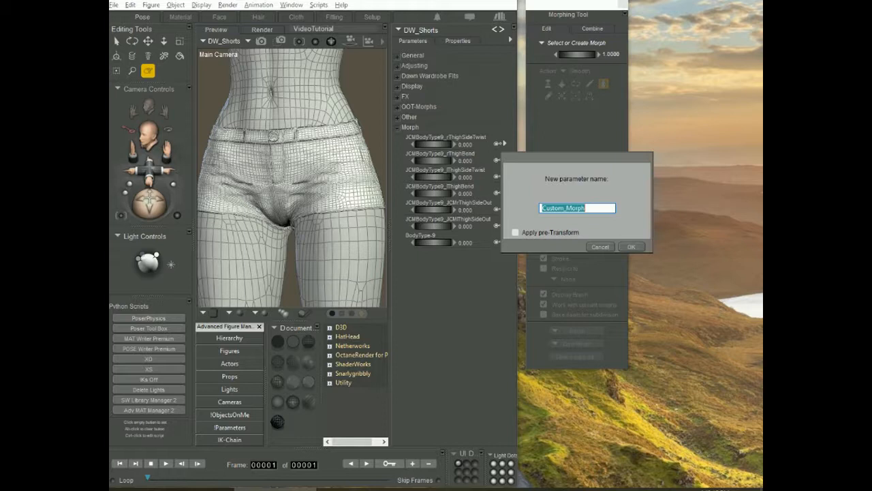
click(631, 246)
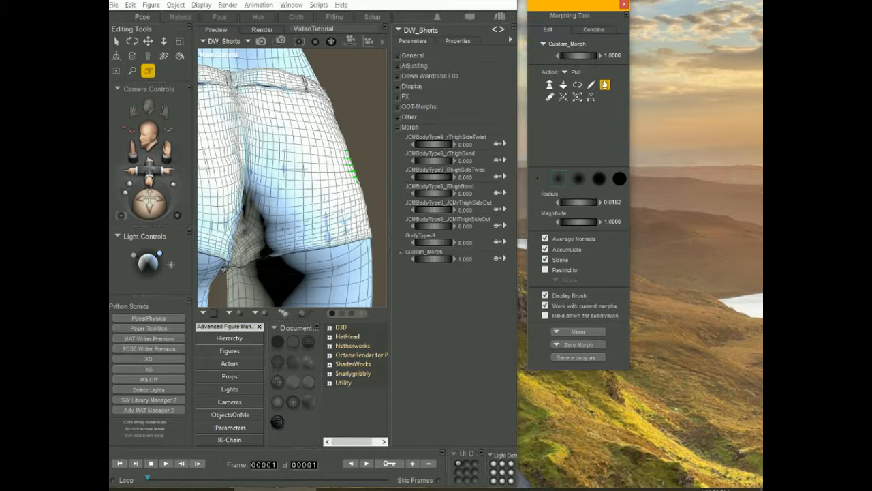
Set the Morphing Tool action to Pull for brushing out the shorts' back
click(563, 84)
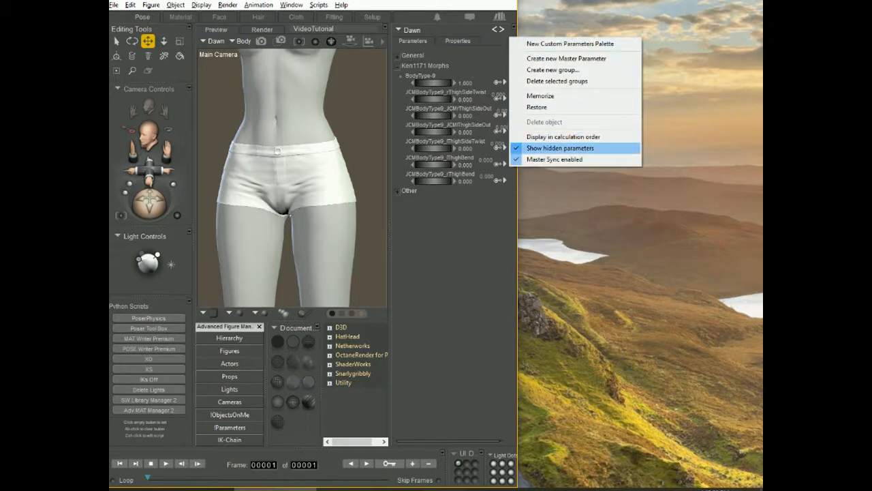
Hide hidden parameters, then dial Dawn's BodyType-9 to 0 and back to 1
click(559, 148)
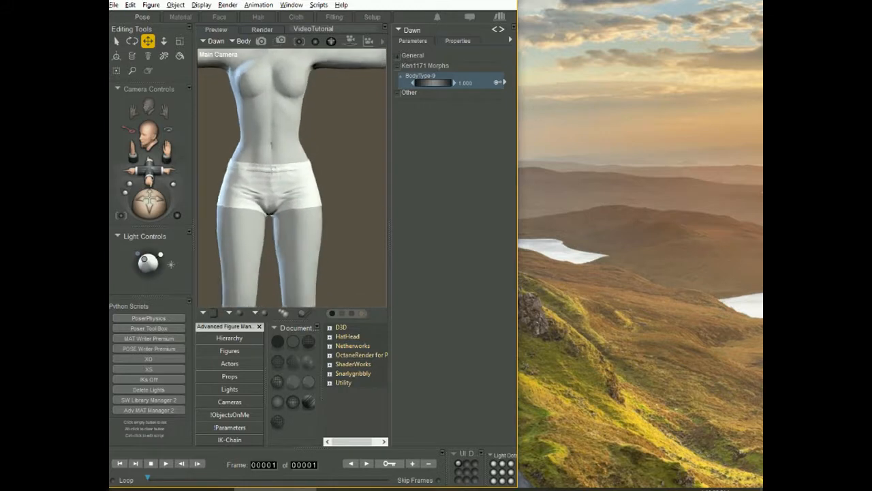
drag(436, 82, 405, 83)
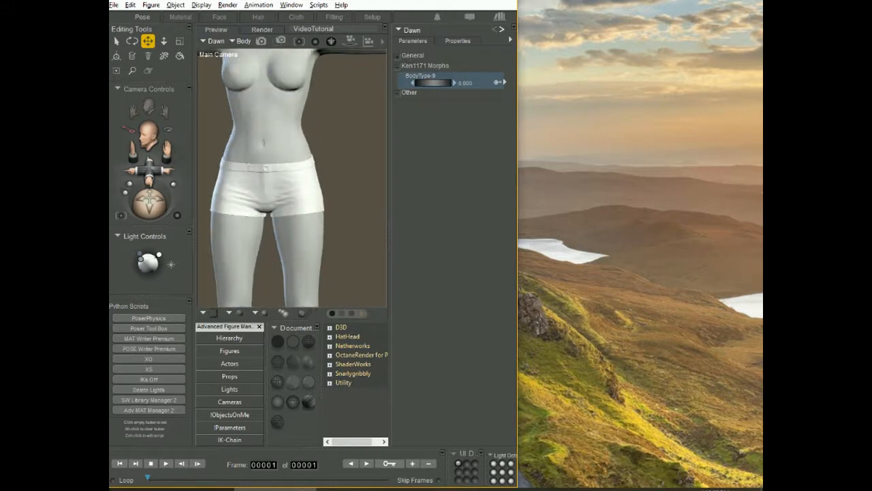
drag(409, 82, 457, 82)
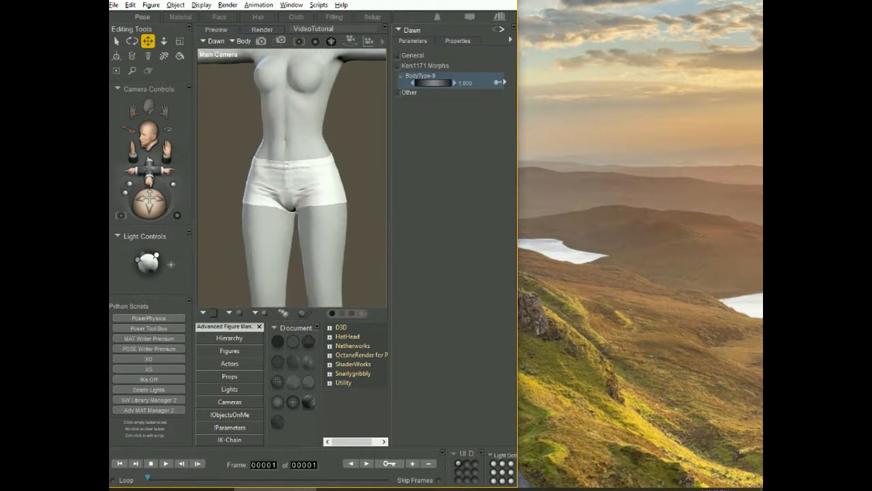